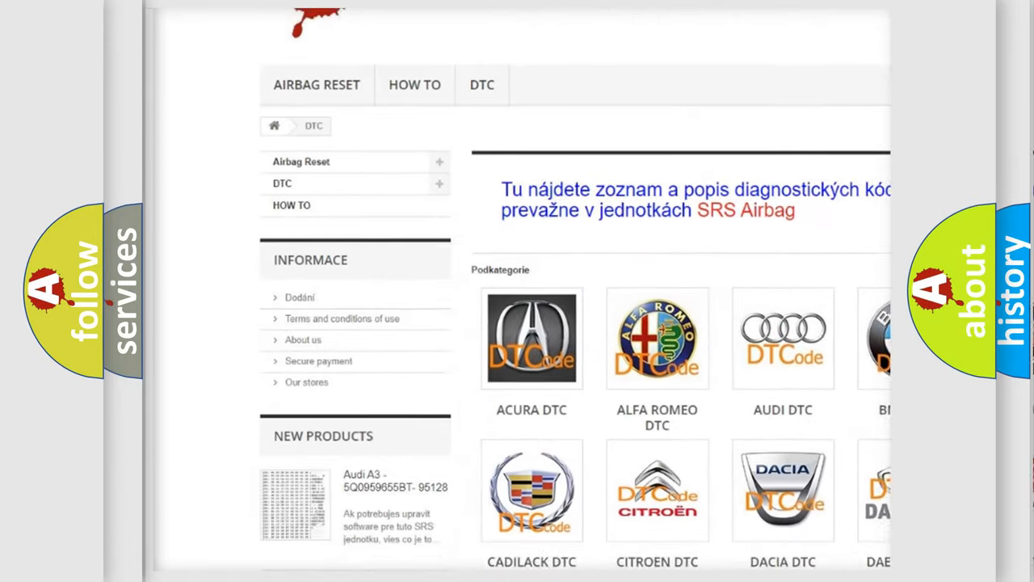
- Scroll down the airbagreset.sk DTC page listing car make subcategories from Acura to Dacia
scroll("down", 3)
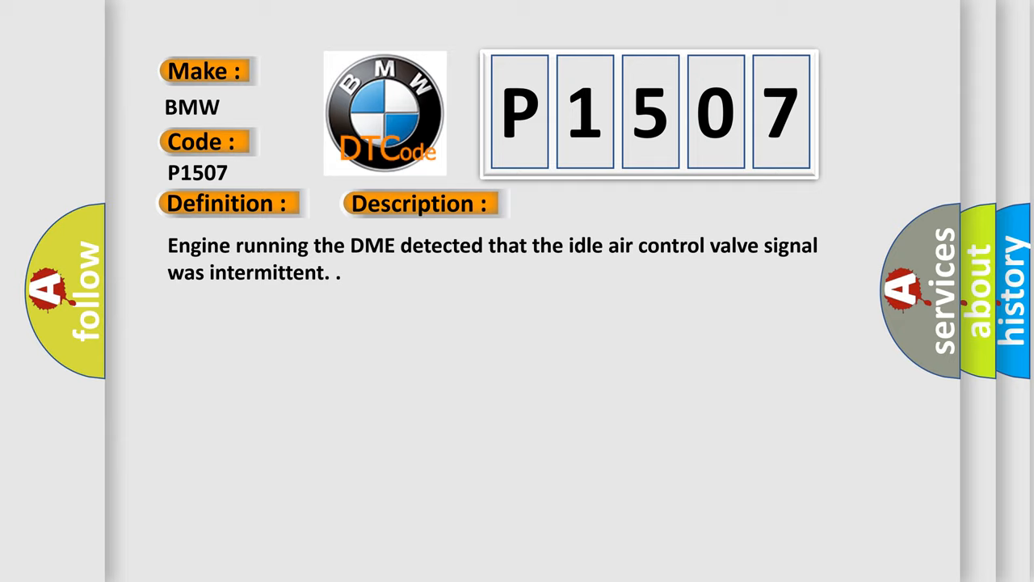
- Advance the slide to reveal the Cause heading with its five likely causes for P1507
left_click(591, 204)
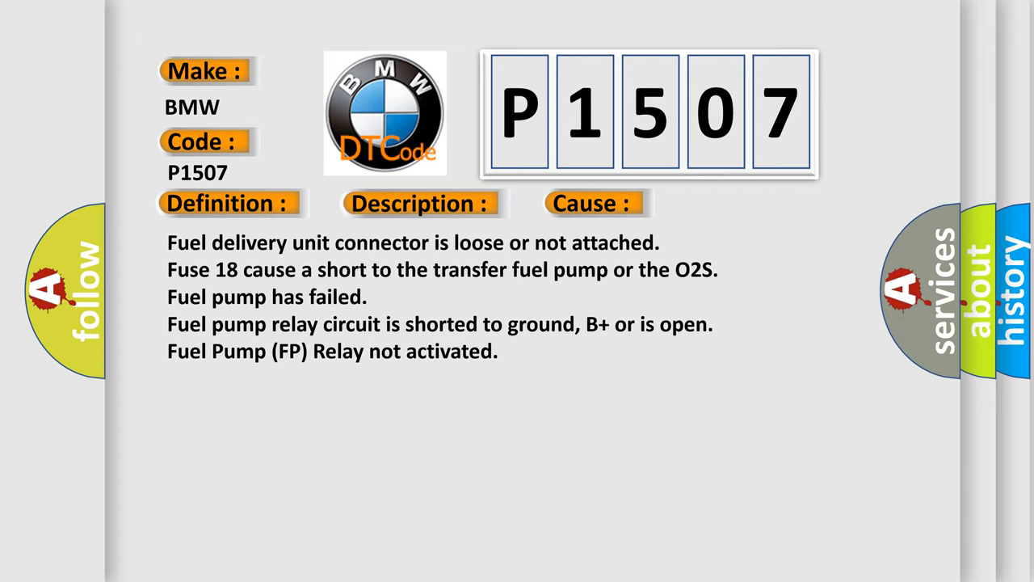